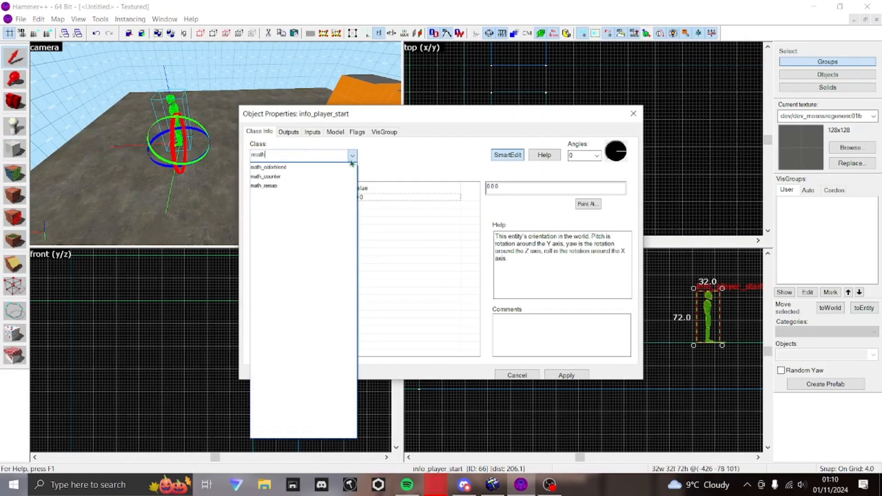
Convert the player start into a math_counter named math1 with Maximum Legal Value 4.
left_click(265, 176)
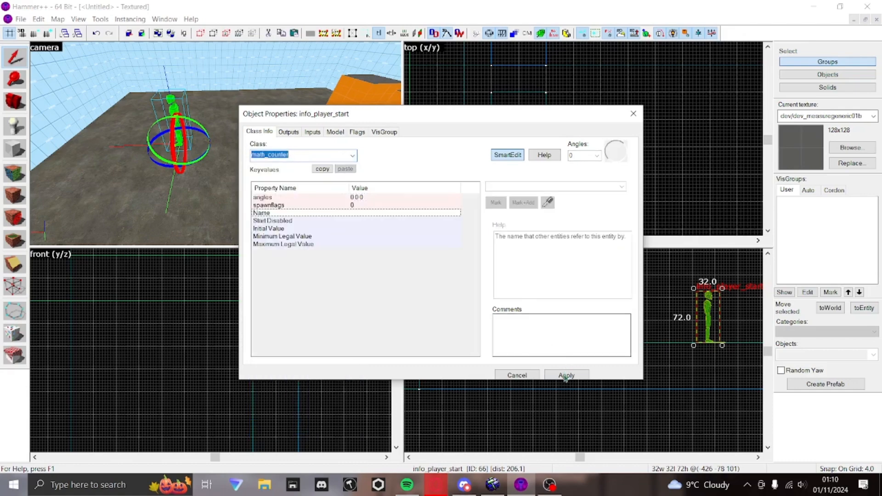
left_click(566, 375)
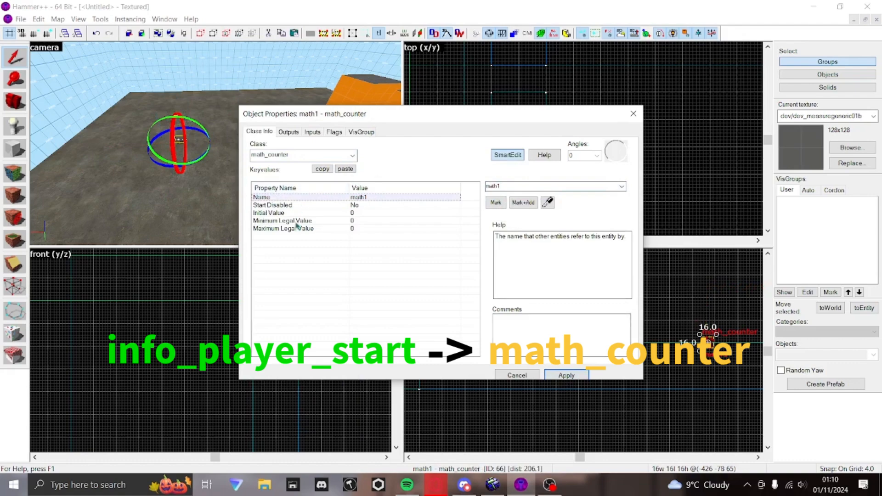
left_click(283, 229)
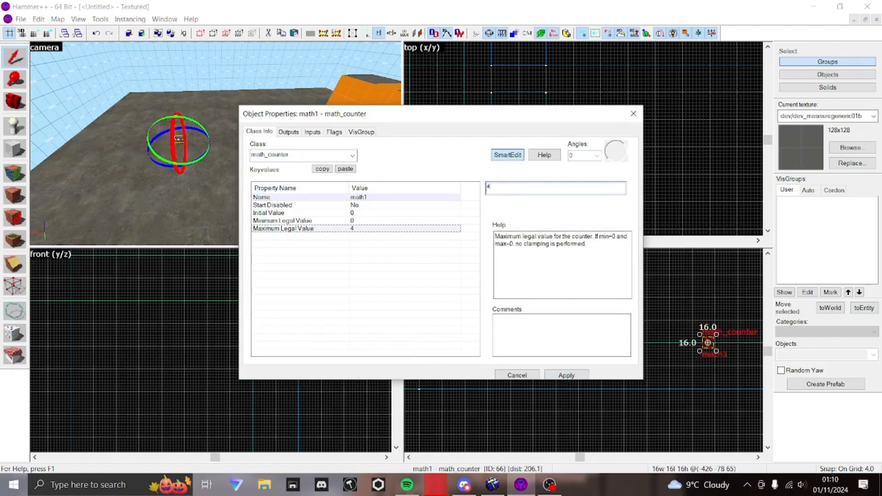
left_click(312, 131)
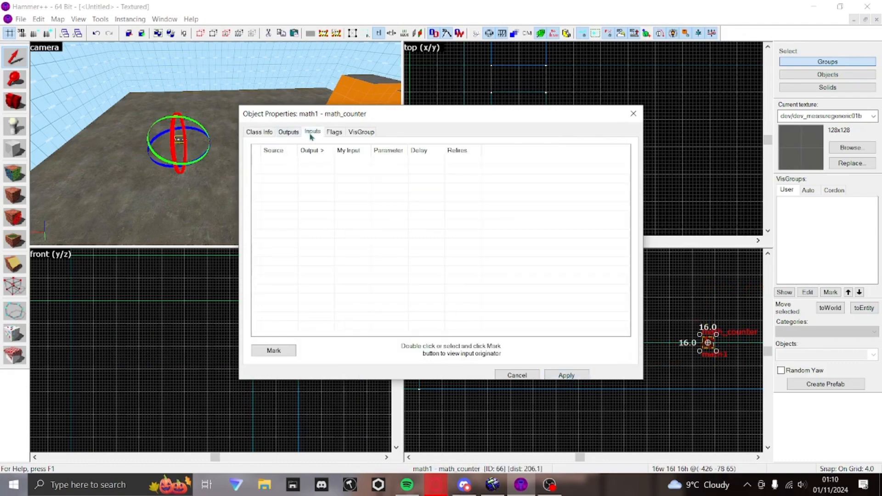
Add an OnHitMax output to math1 and begin choosing its target entity.
left_click(288, 132)
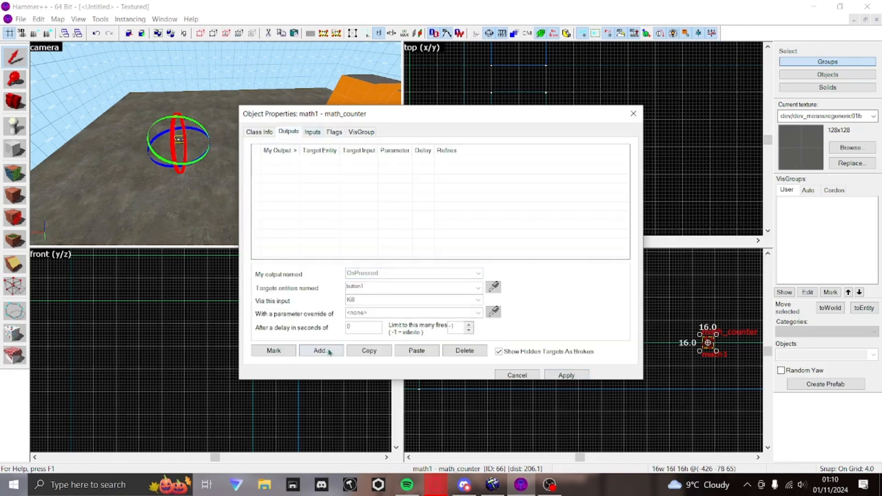
left_click(320, 350)
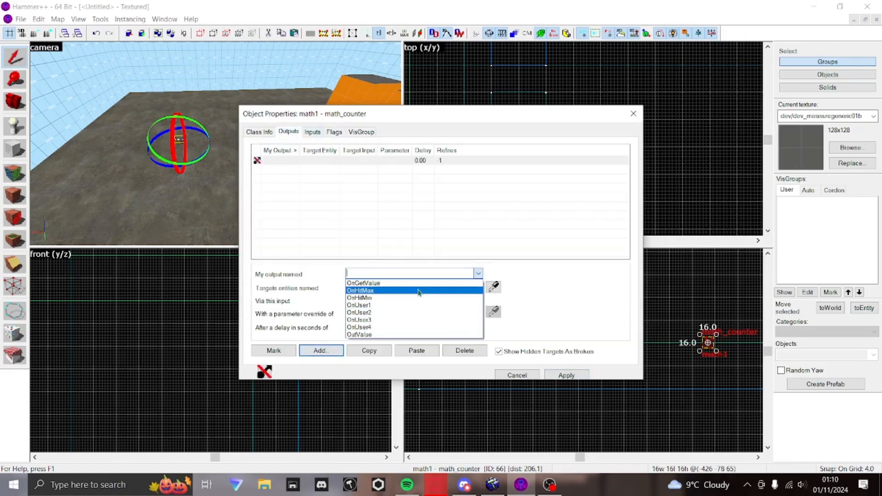
left_click(360, 290)
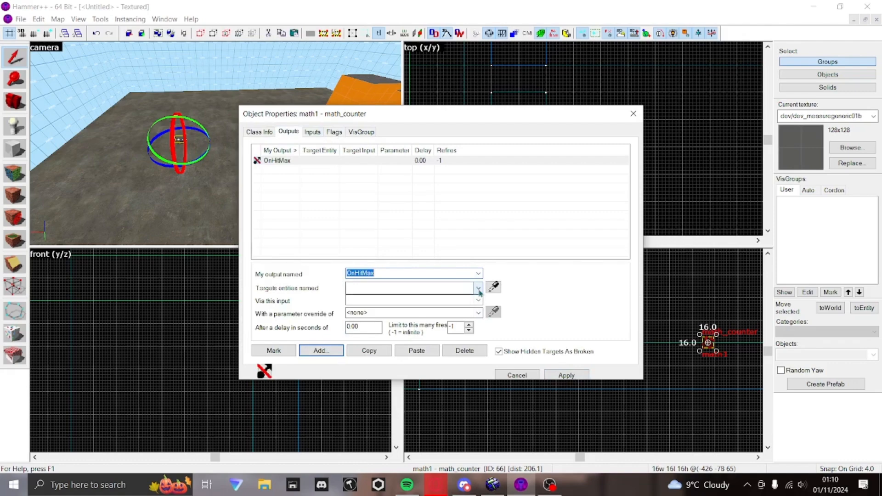
left_click(478, 287)
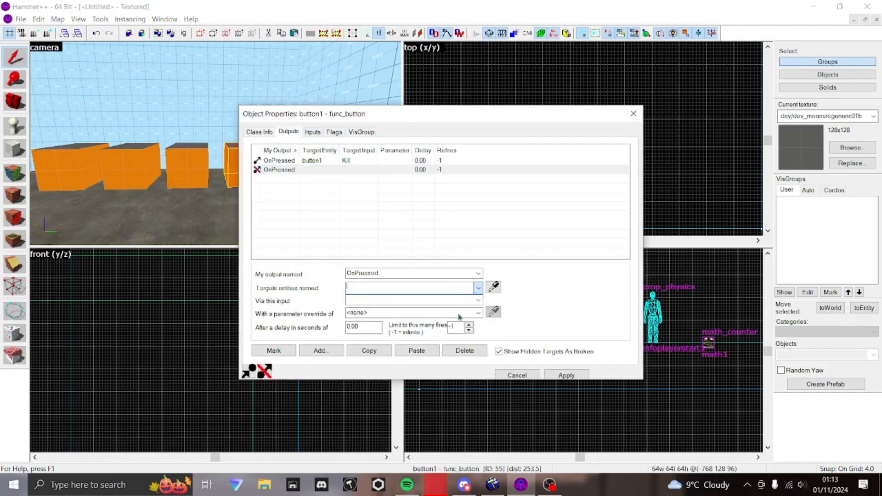
Set button1's OnPressed output to target math1 with input Add, parameter 1, and apply.
left_click(477, 299)
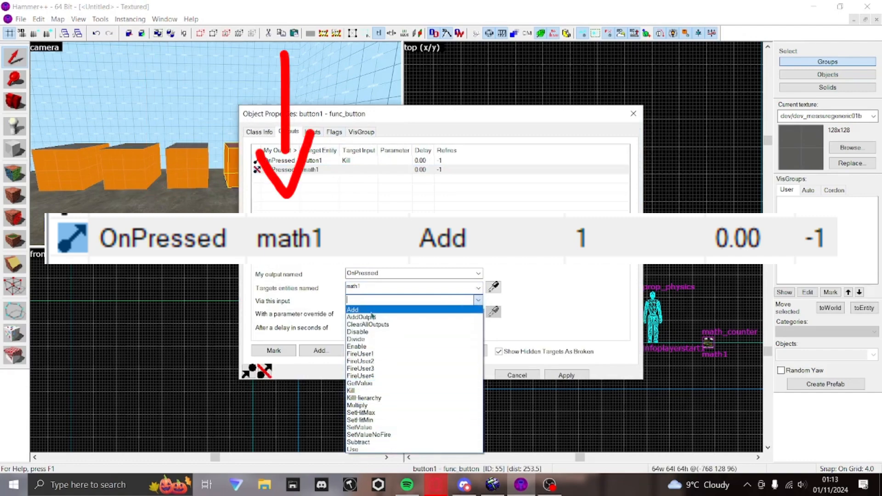
left_click(352, 310)
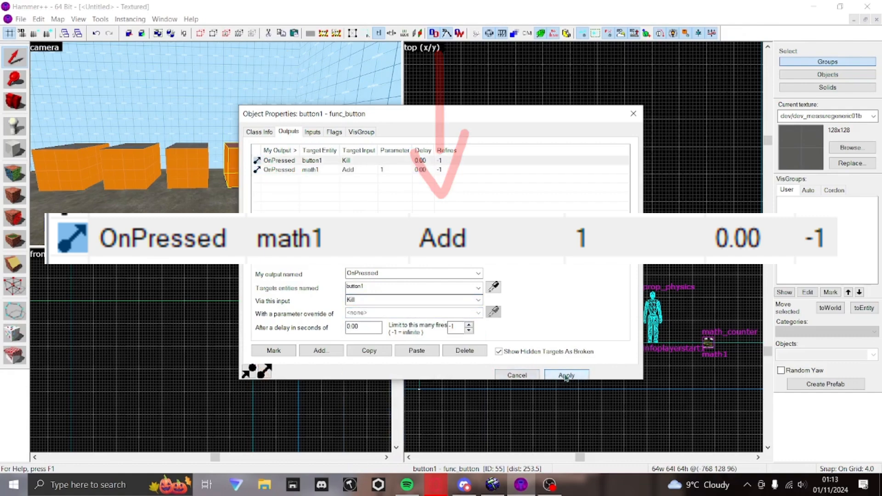
left_click(566, 374)
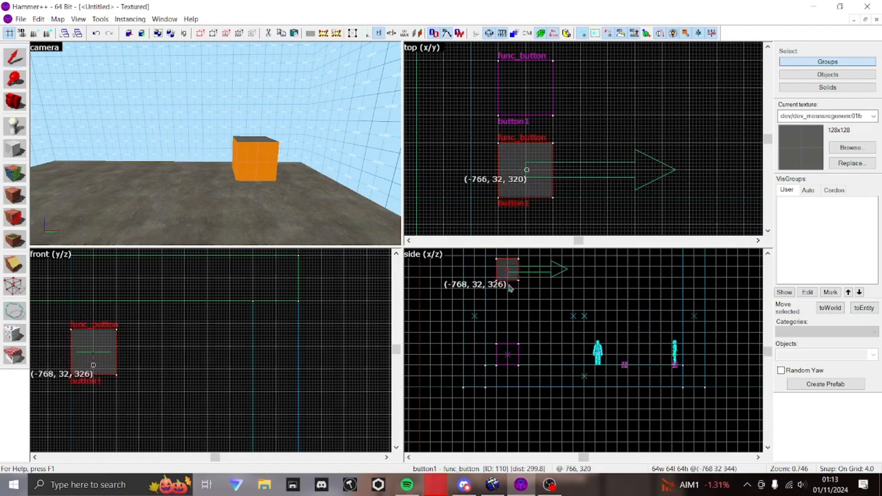
Select a button1 func_button in the 2D view to reposition it.
left_click(525, 169)
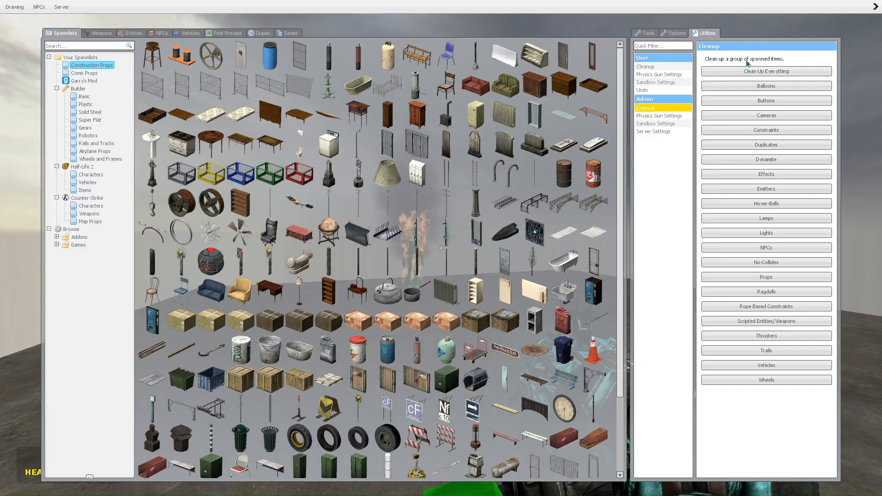
Run Clean Up Everything from Utilities > Admin > Cleanup to clear spawned items.
left_click(765, 71)
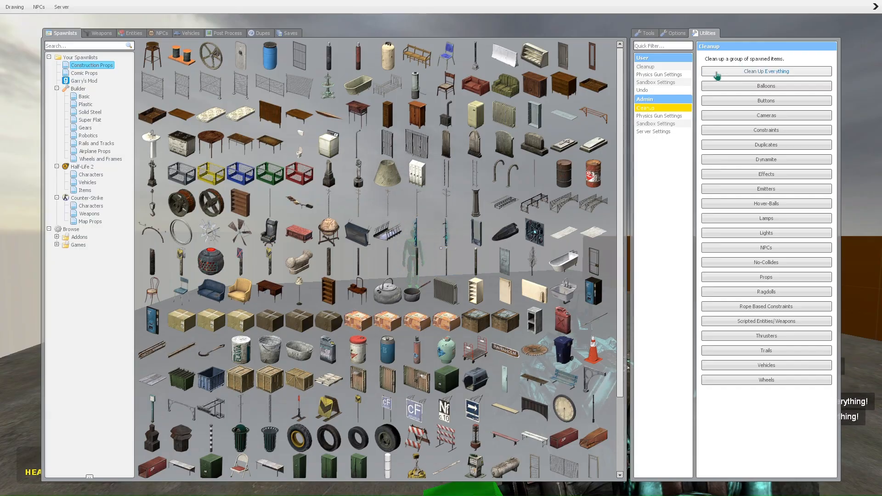
left_click(766, 71)
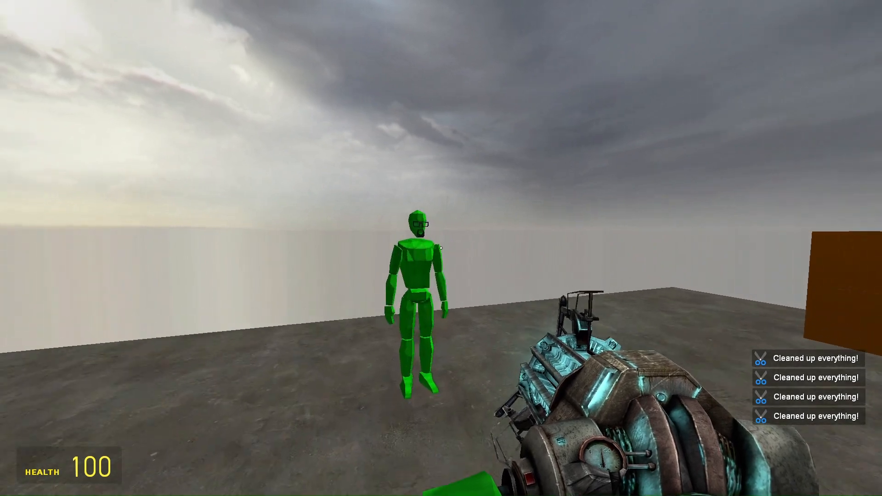